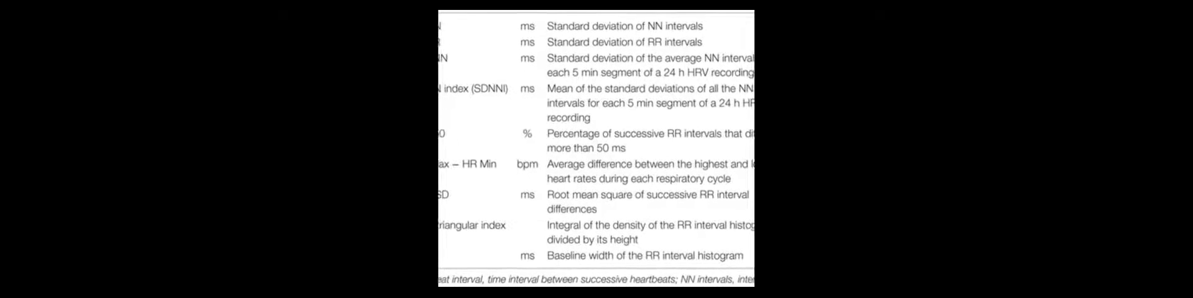
scroll(up, 3)
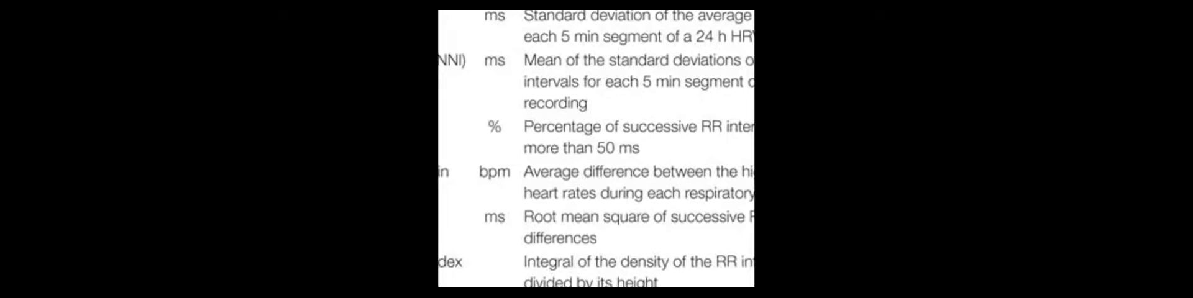
scroll(down, 3)
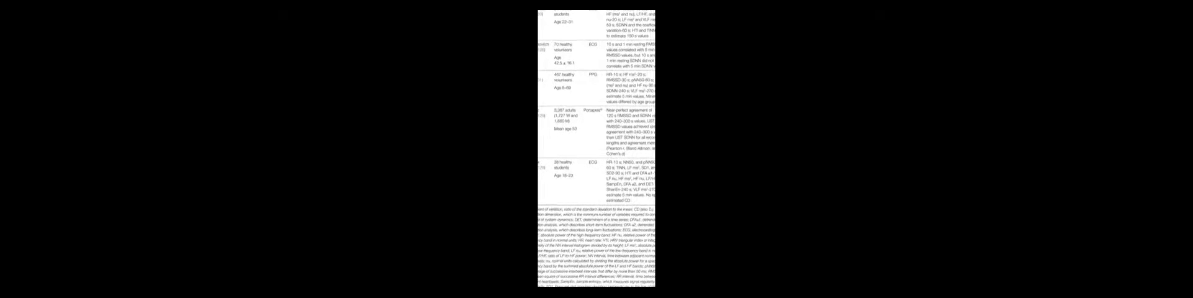
scroll(down, 3)
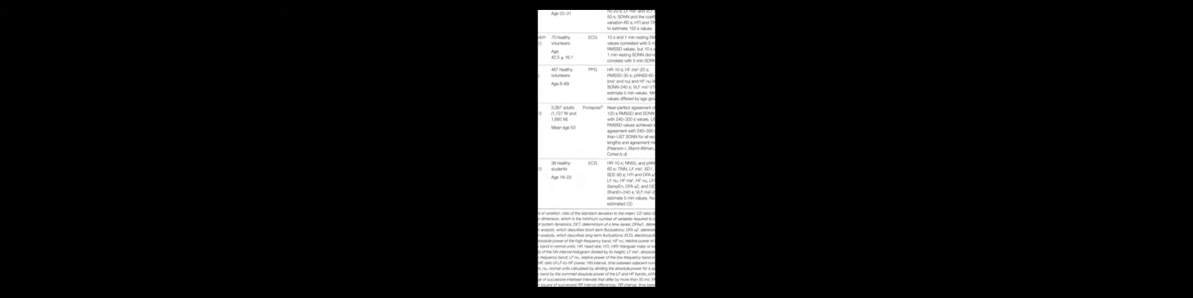
scroll(down, 3)
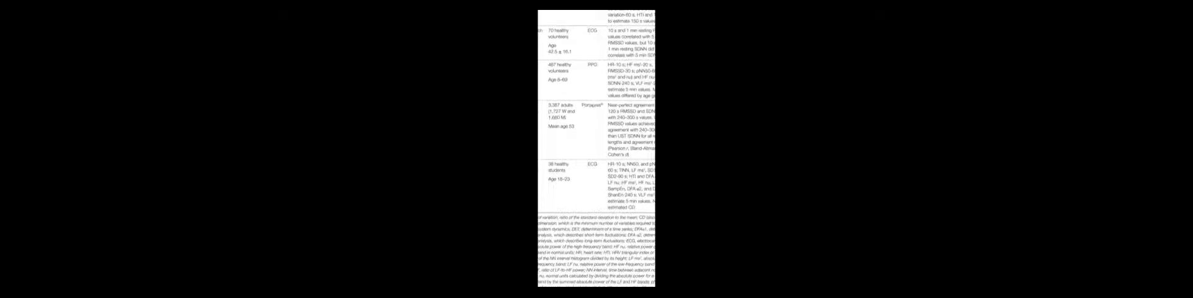
scroll(down, 3)
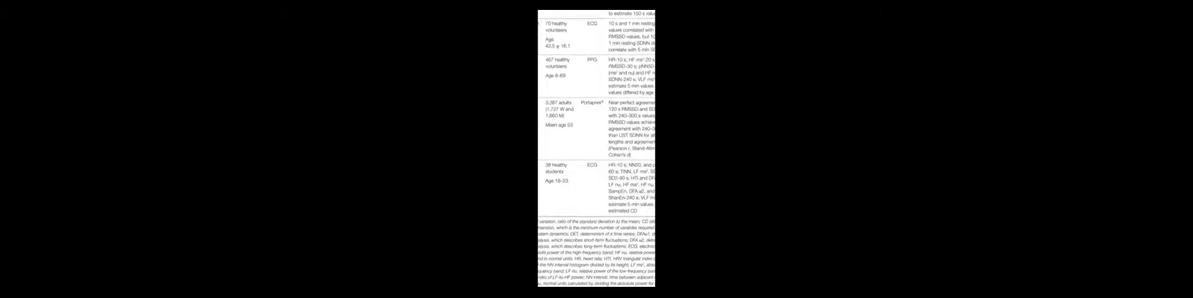
scroll(up, 3)
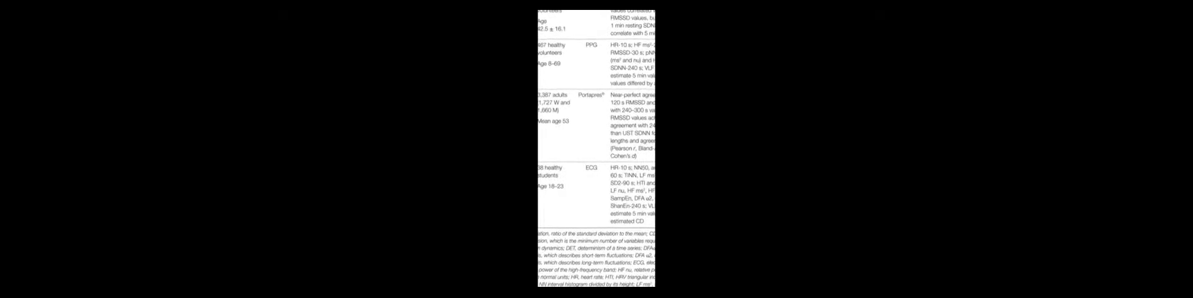
scroll(down, 3)
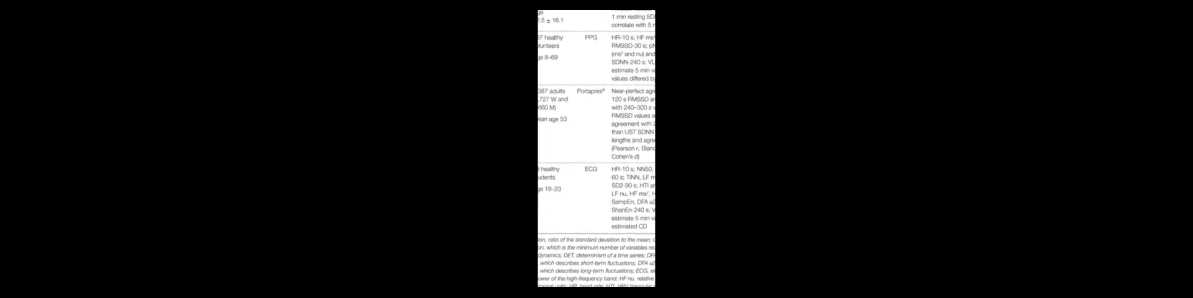